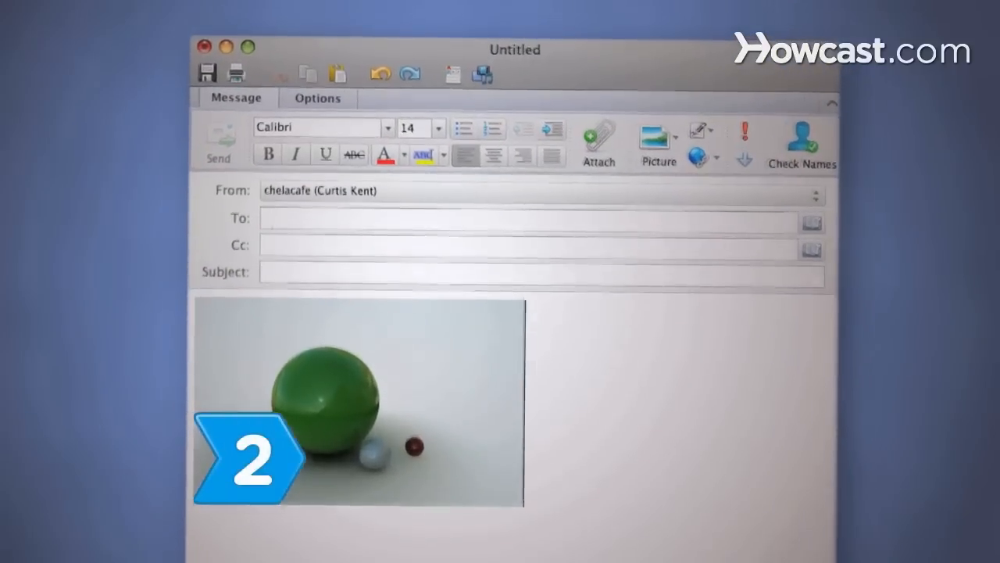
pyautogui.write('youremail@howcast.com')
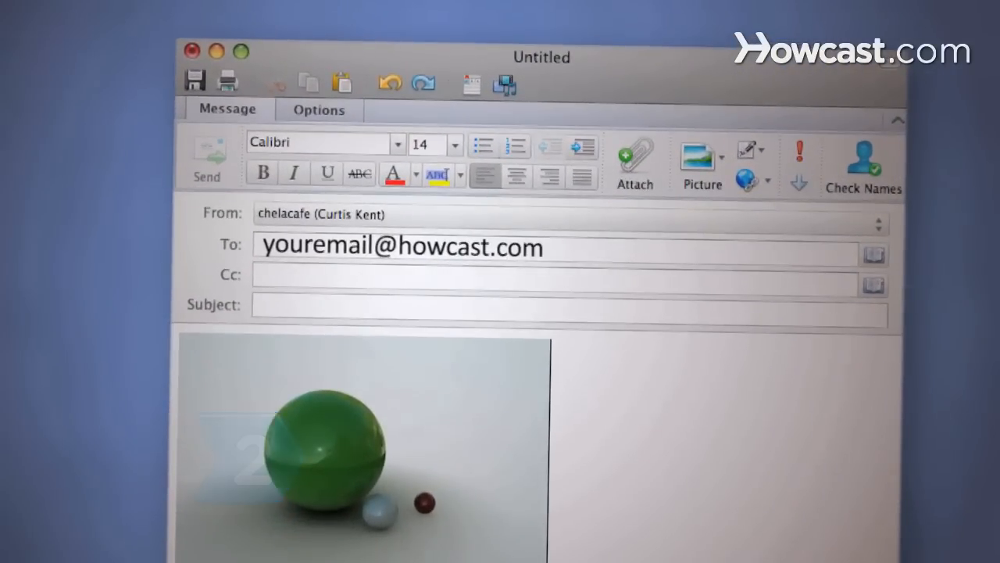
pyautogui.write('5556663333@mms.att.net')
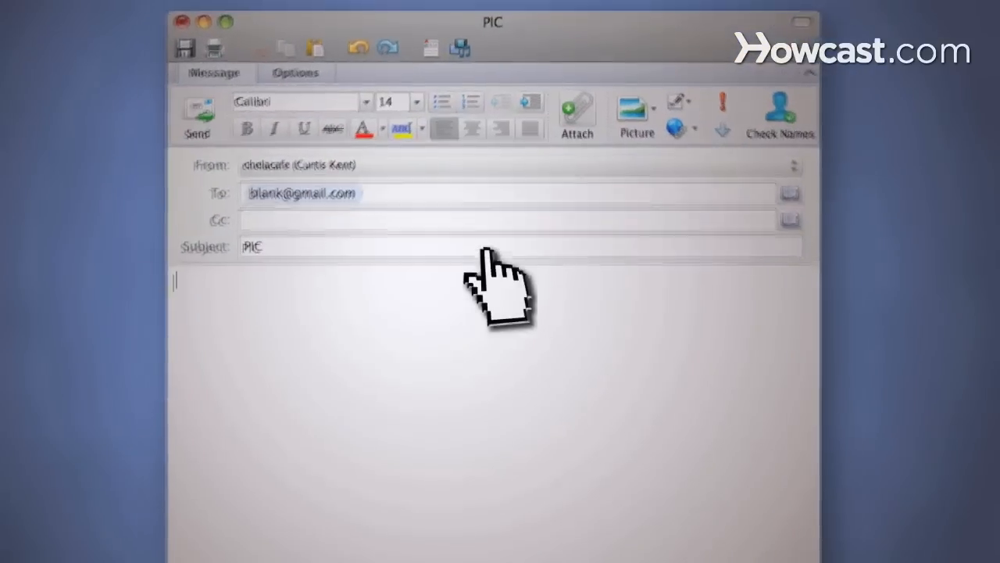
# Step: Place the cursor in the body of the PIC message to begin writing
pyautogui.click(576, 113)
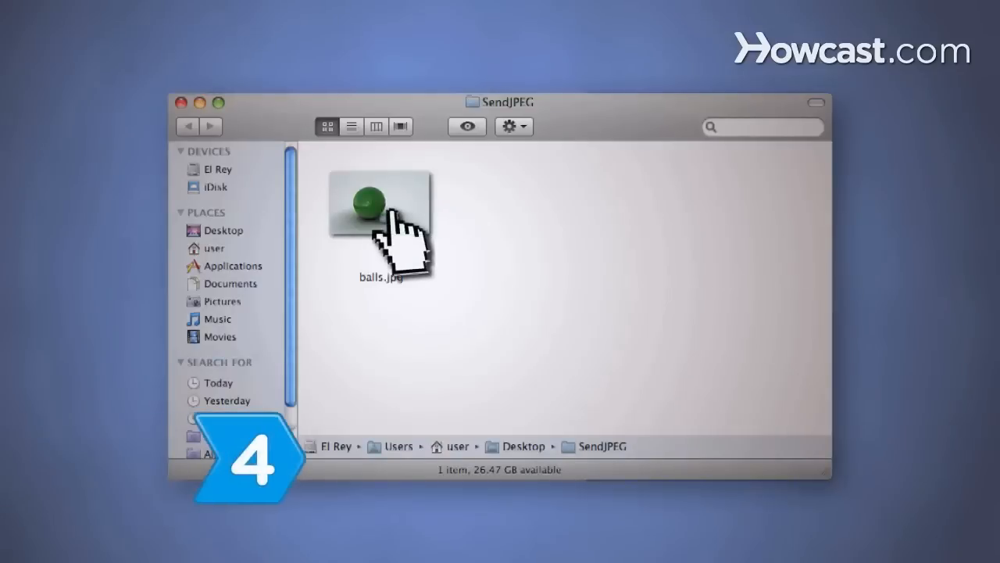
# Step: Copy balls.jpg from the SendJPEG folder via its context menu
pyautogui.rightClick(378, 216)
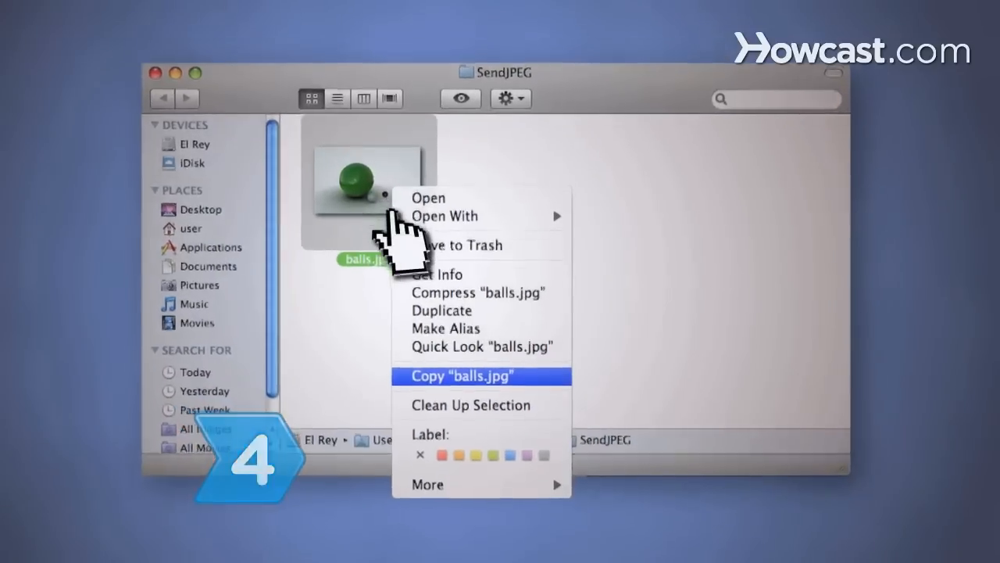
pyautogui.click(461, 375)
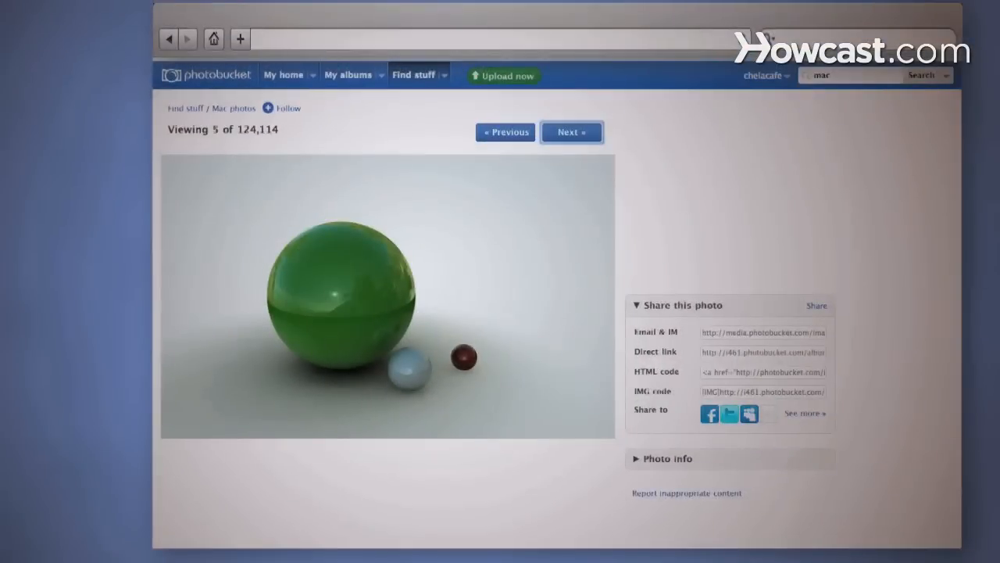
# Step: Select the ball photo's Email & IM share link on Photobucket
pyautogui.click(762, 331)
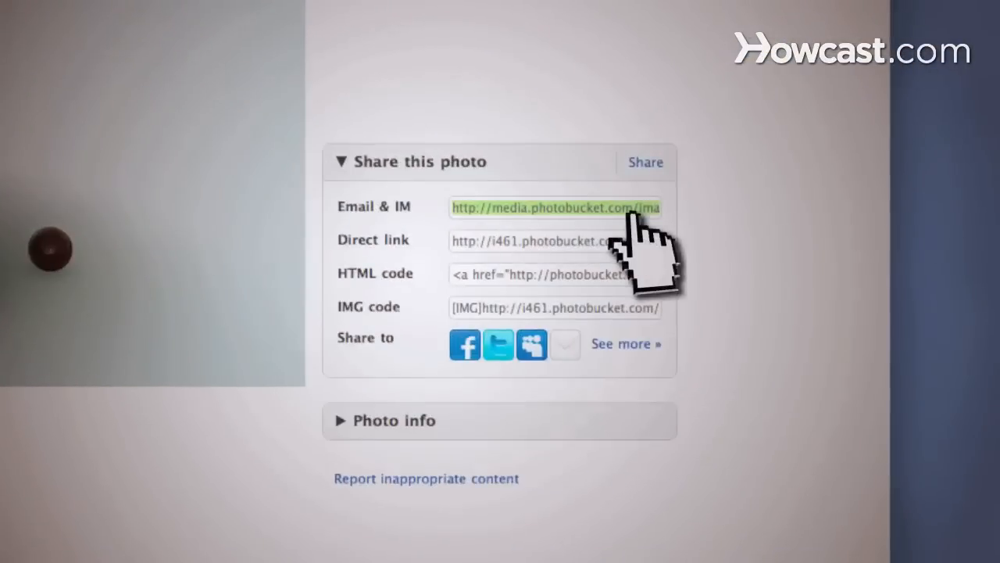